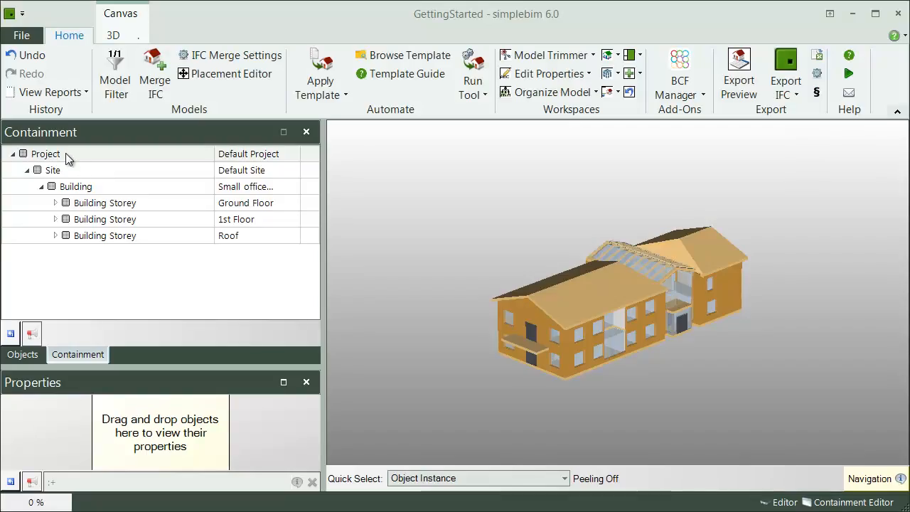
# - Select the Ground Floor storey, highlight its objects, and bring up the isolate/hide options
pyautogui.click(105, 202)
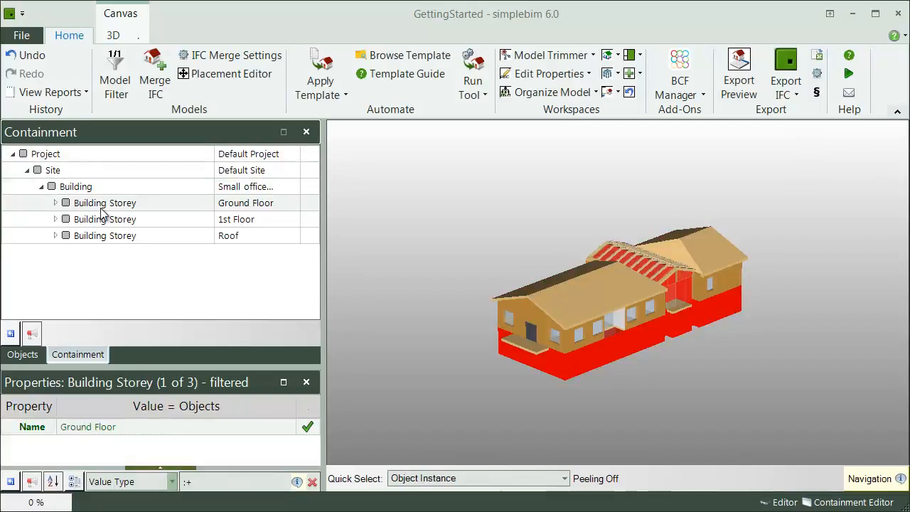
pyautogui.click(54, 202)
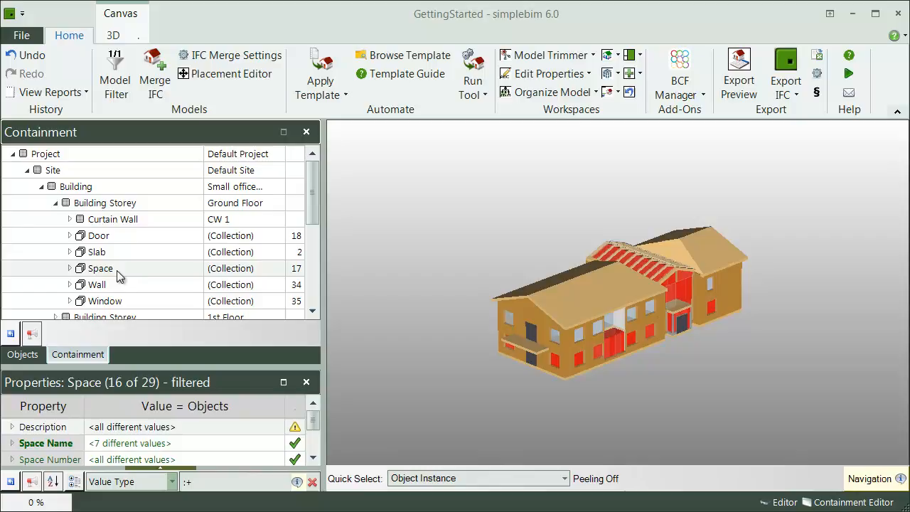
pyautogui.moveTo(139, 276)
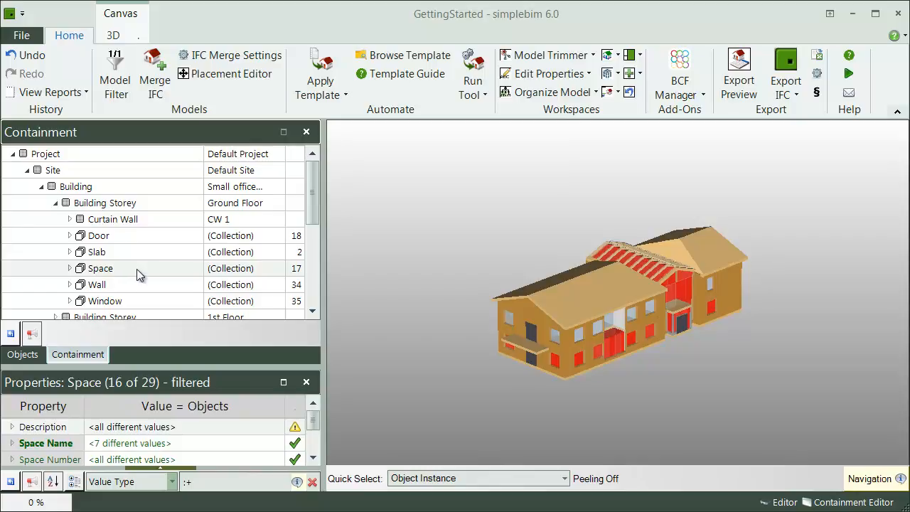
pyautogui.click(66, 202)
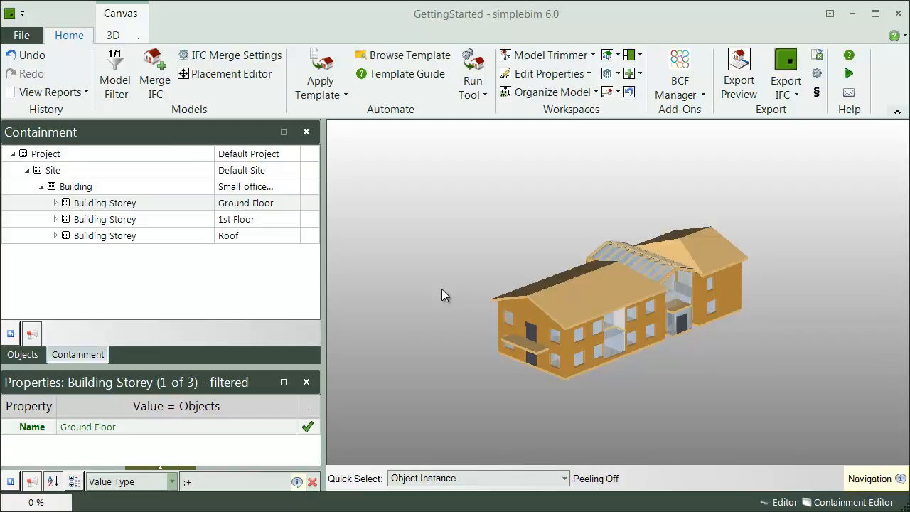
pyautogui.moveTo(155, 198)
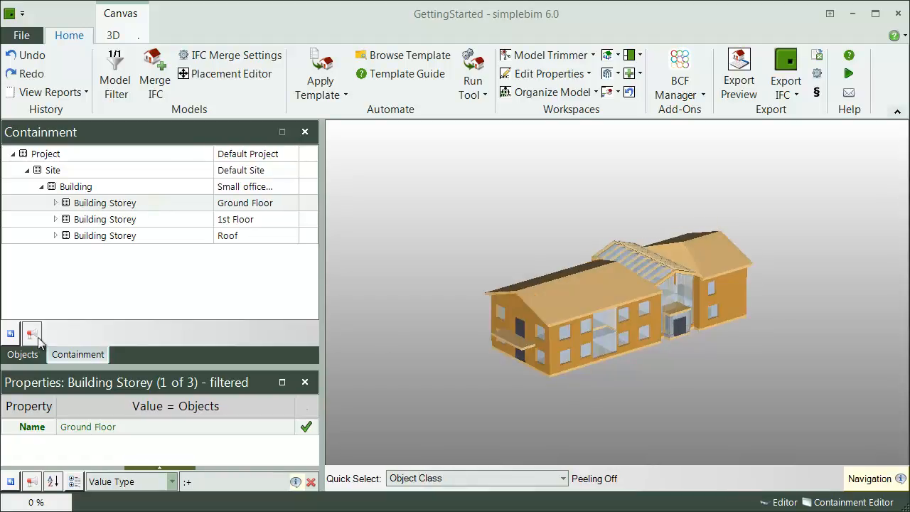
pyautogui.click(105, 236)
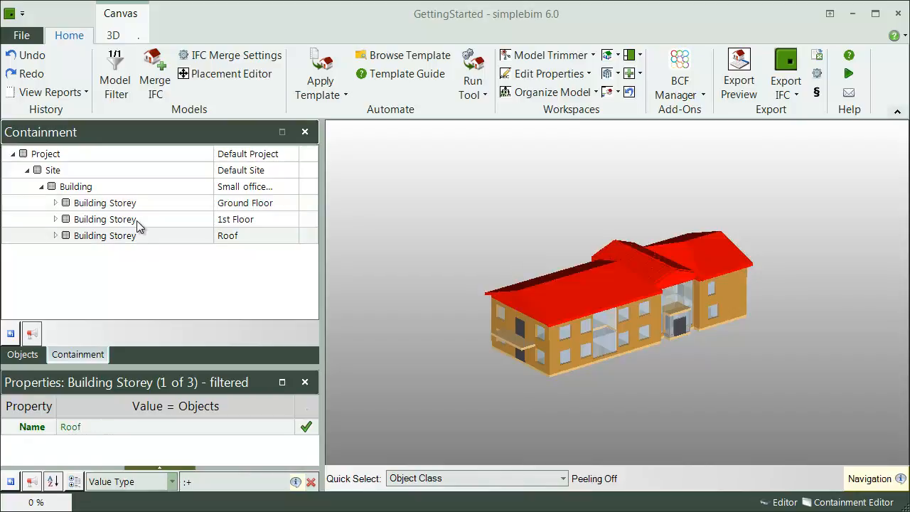
pyautogui.click(105, 202)
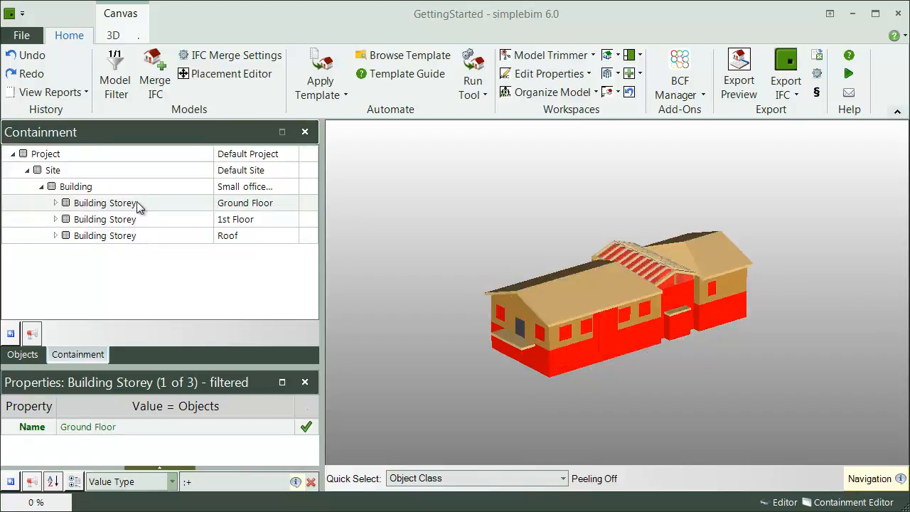
pyautogui.moveTo(498, 322)
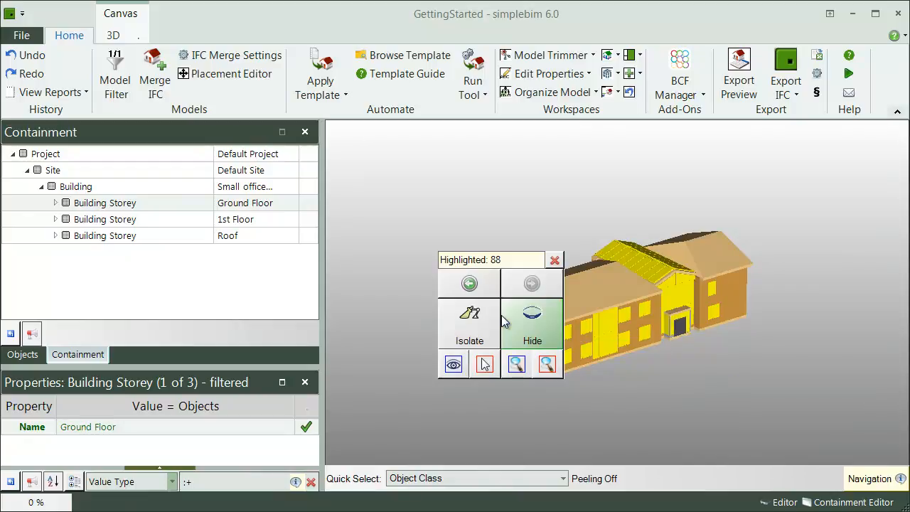
# - Enable hover highlighting, then drag the Roof storey's objects into the 1st Floor storey
pyautogui.click(114, 36)
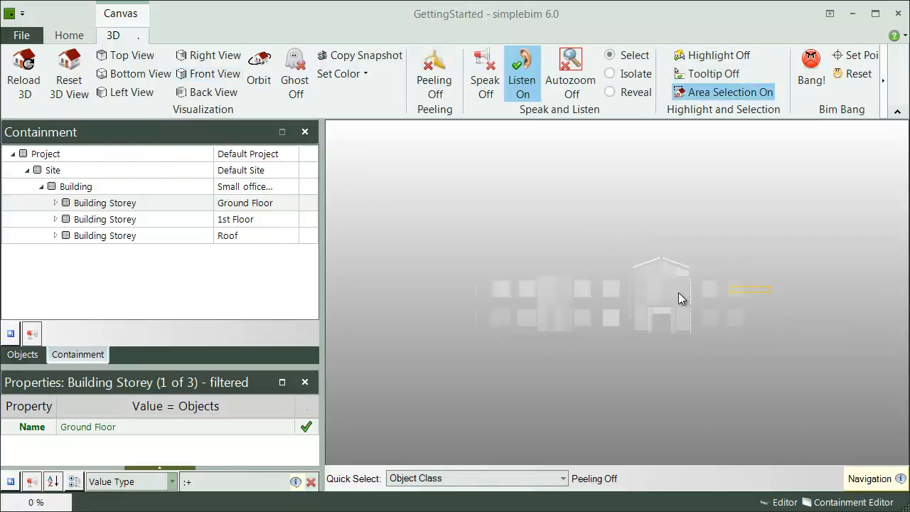
pyautogui.click(718, 54)
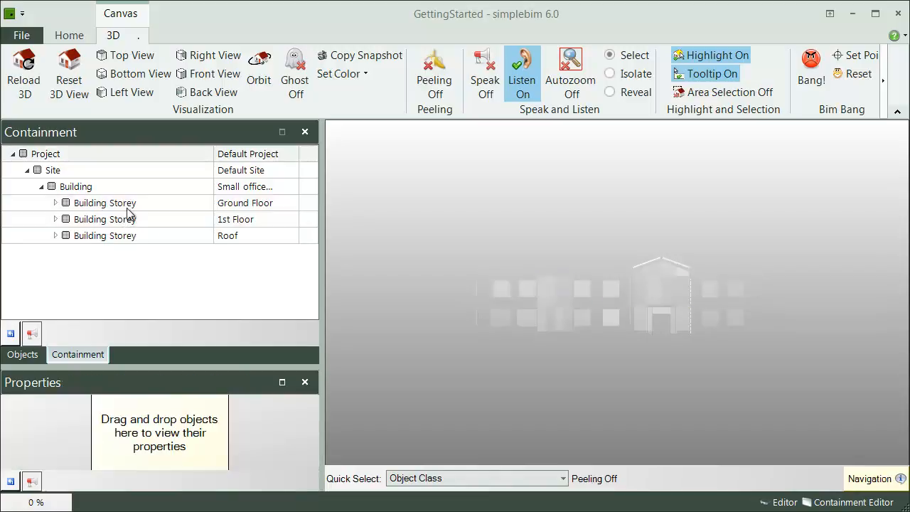
pyautogui.click(105, 219)
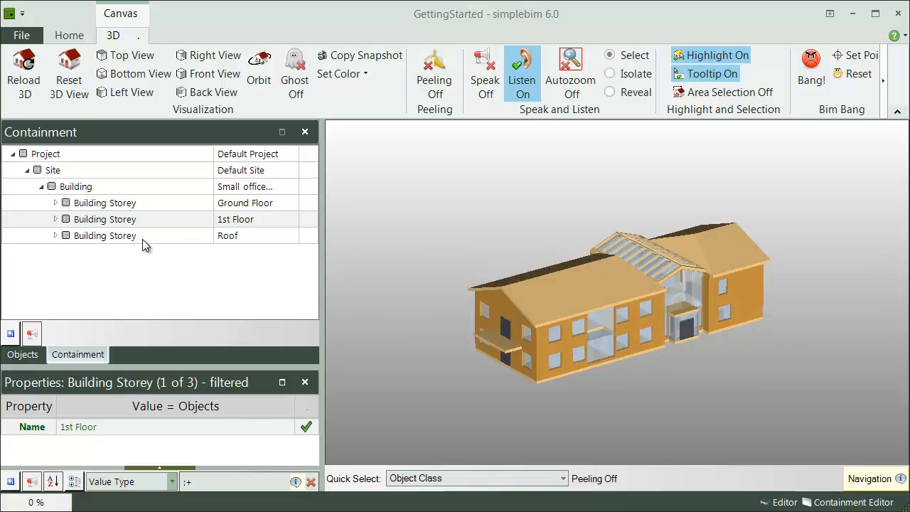
pyautogui.click(106, 237)
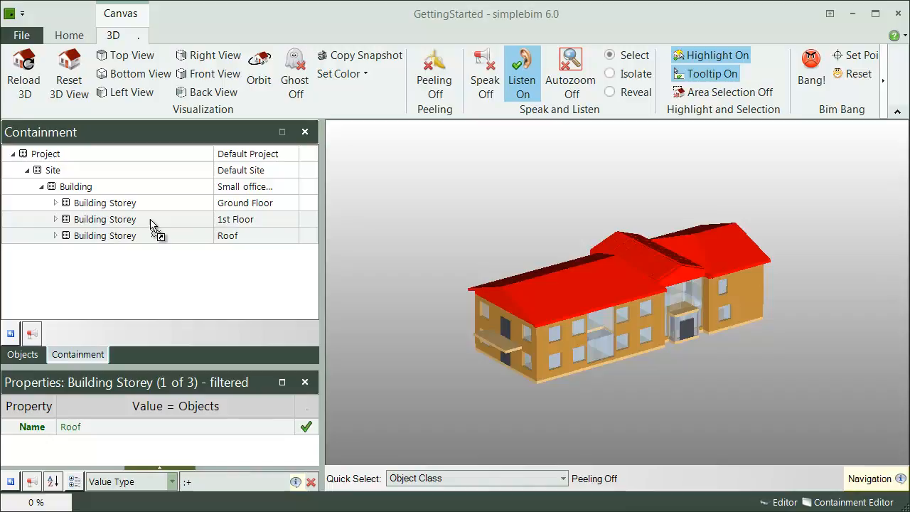
pyautogui.click(105, 219)
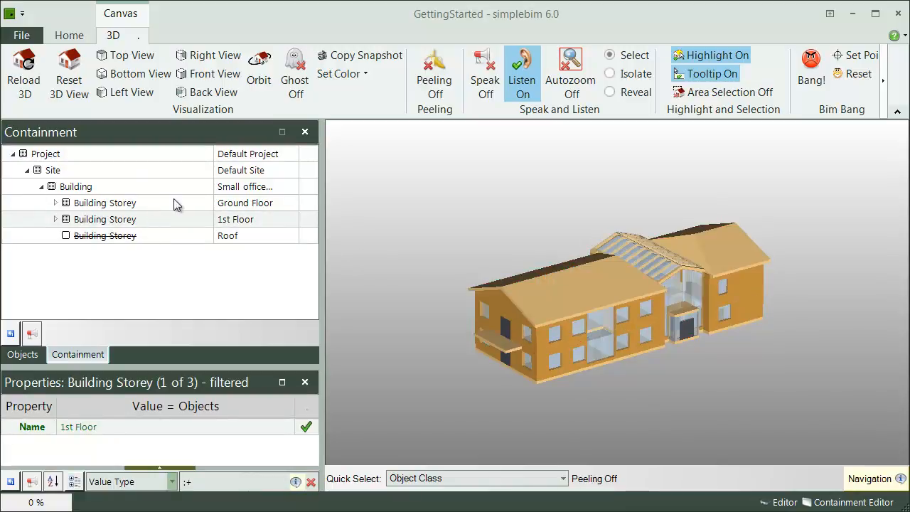
# - Create a new building storey named Test at 1000 mm elevation under the Building
pyautogui.rightClick(77, 186)
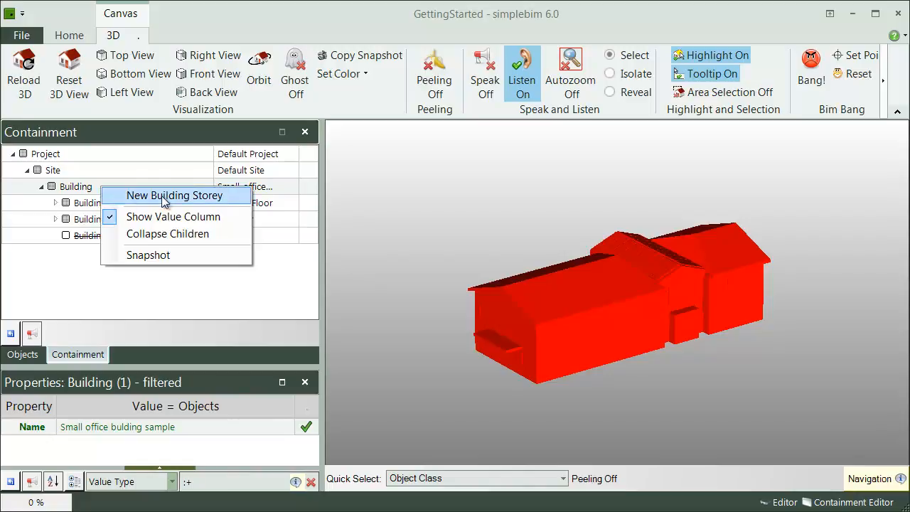
pyautogui.click(173, 196)
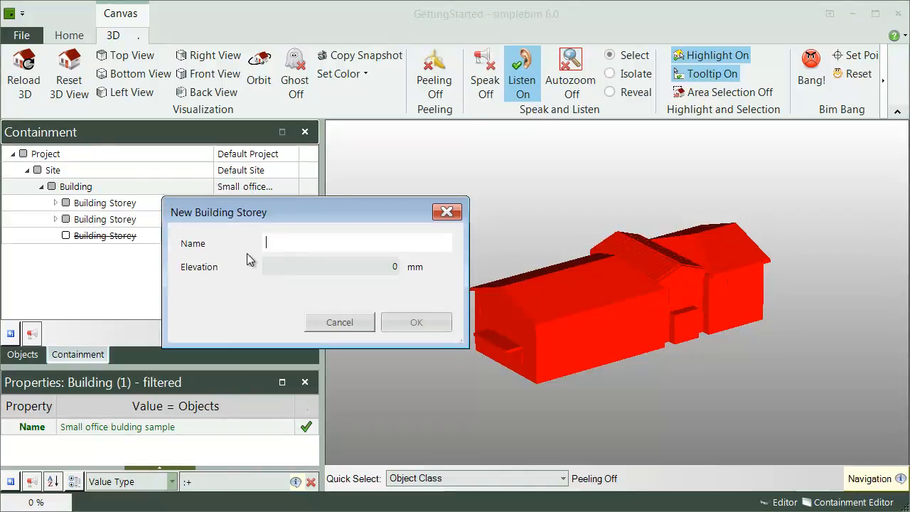
pyautogui.write('Test')
pyautogui.click(332, 266)
pyautogui.write('1000')
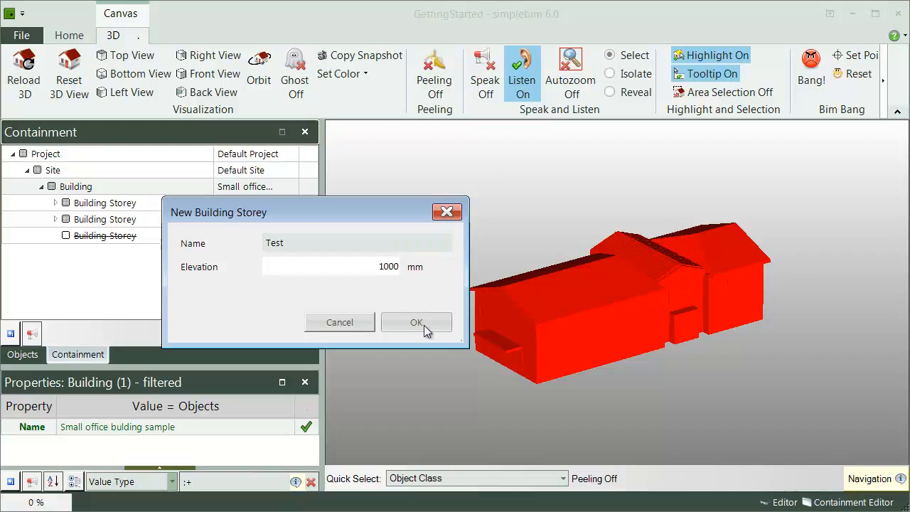
pyautogui.click(416, 322)
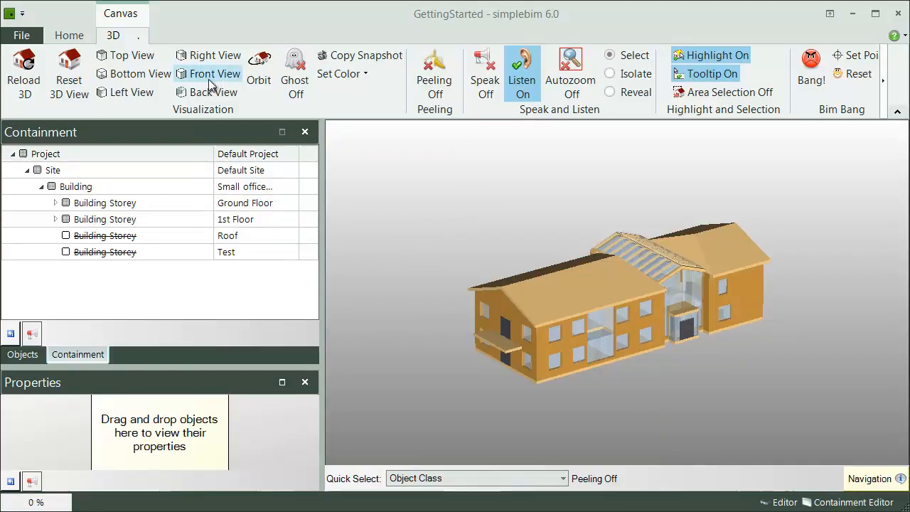
# - Show the building in front view with hover highlighting, then return to the Home commands
pyautogui.click(213, 74)
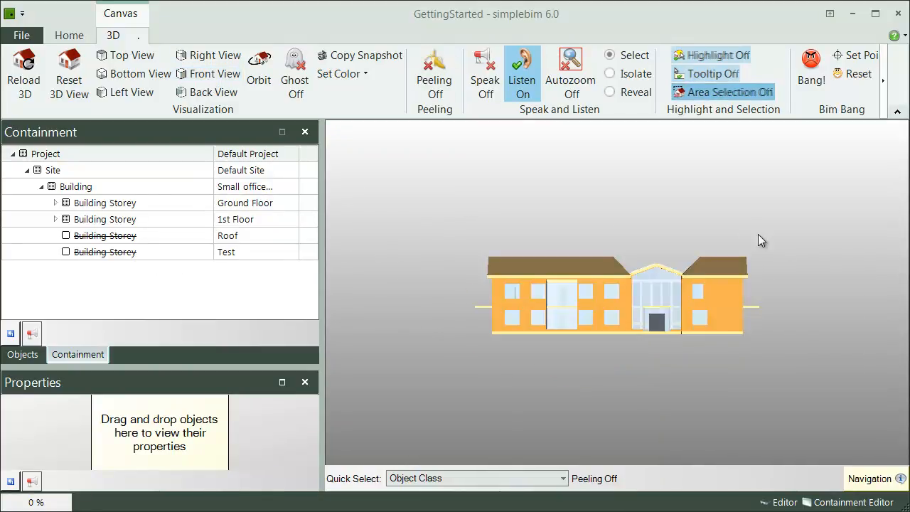
pyautogui.click(717, 54)
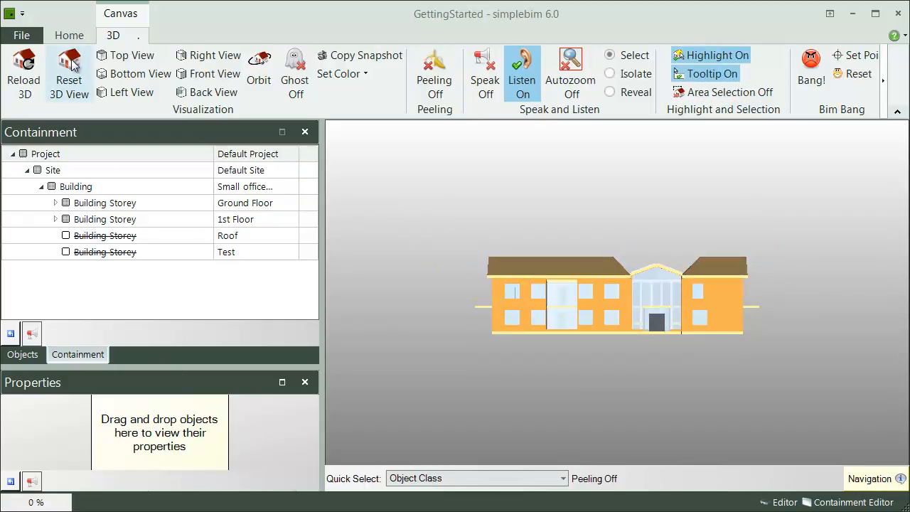
pyautogui.click(68, 35)
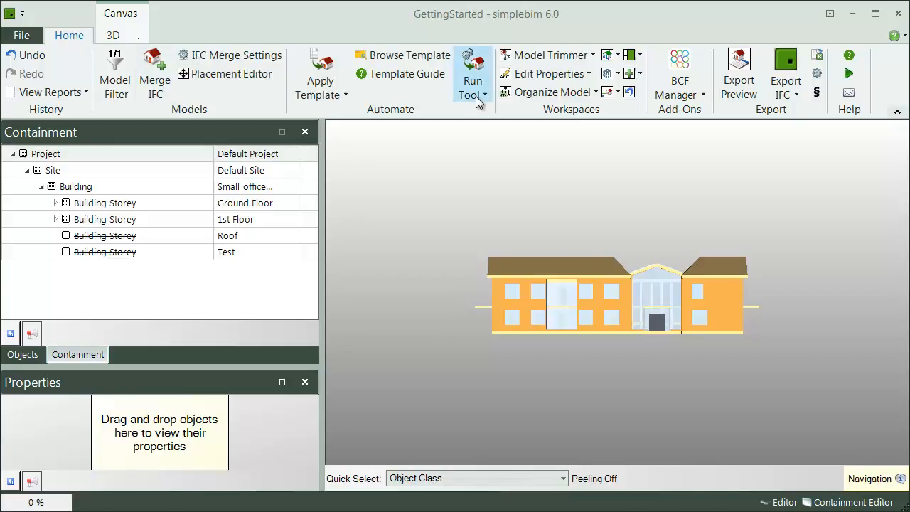
# - Run Auto-Assign Containment to Building Storeys so the Test storey gets its objects
pyautogui.click(472, 74)
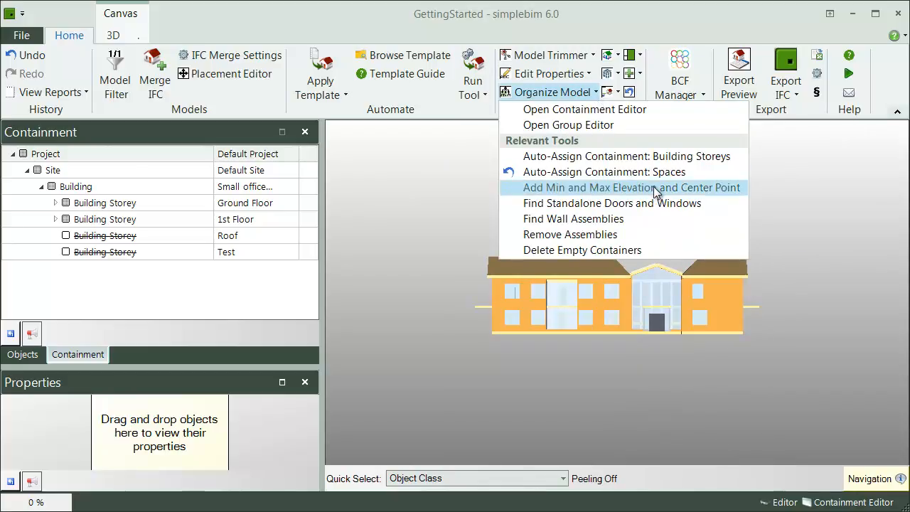
pyautogui.click(632, 188)
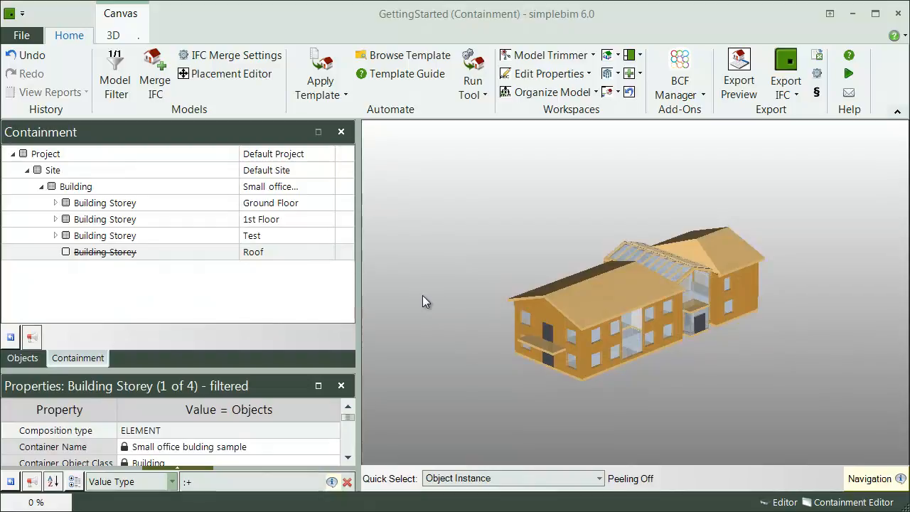
pyautogui.moveTo(290, 219)
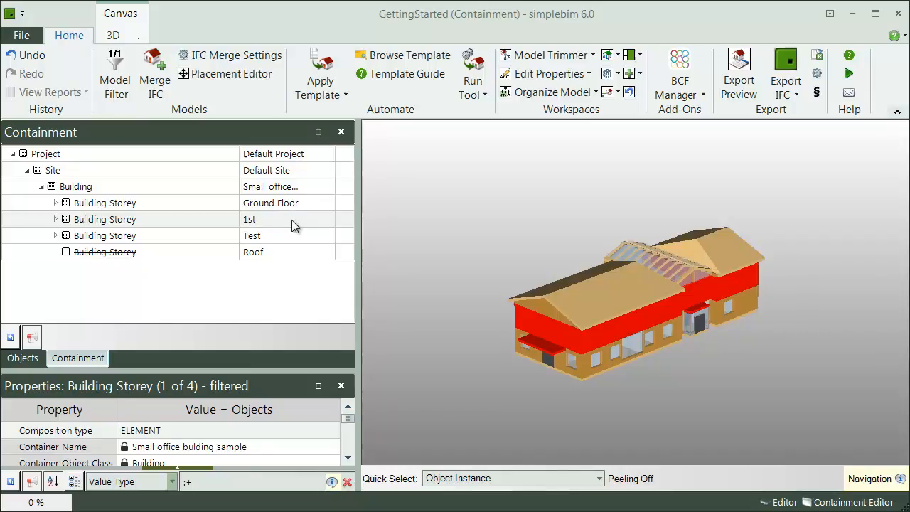
pyautogui.moveTo(404, 245)
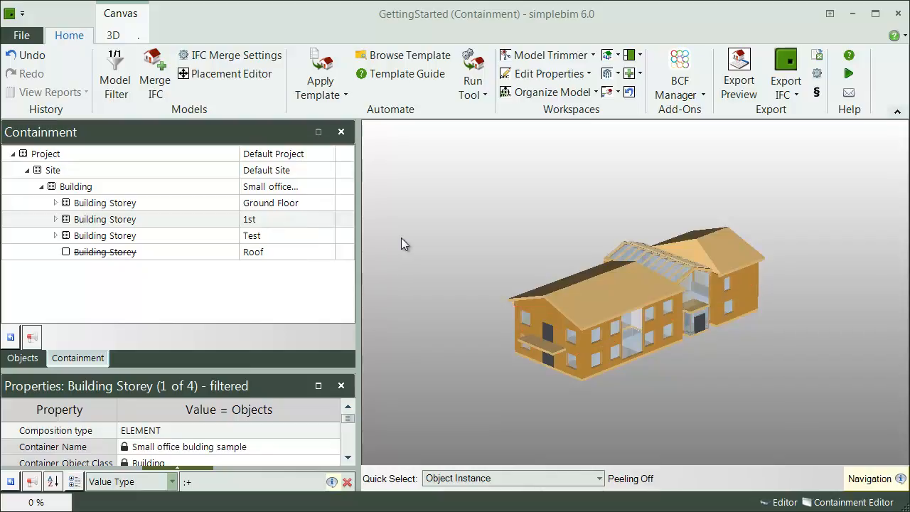
# - Export the model to an IFC file and reopen the exported IFC
pyautogui.click(785, 74)
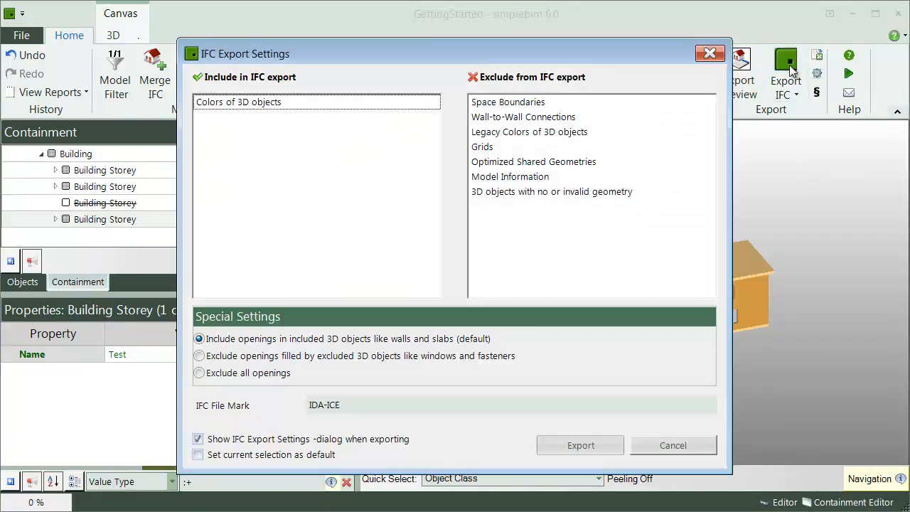
pyautogui.click(581, 445)
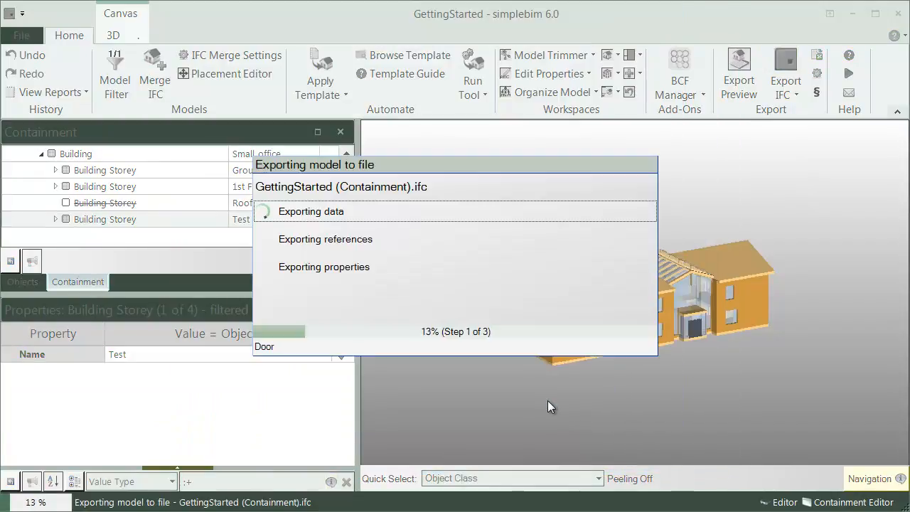
pyautogui.click(21, 35)
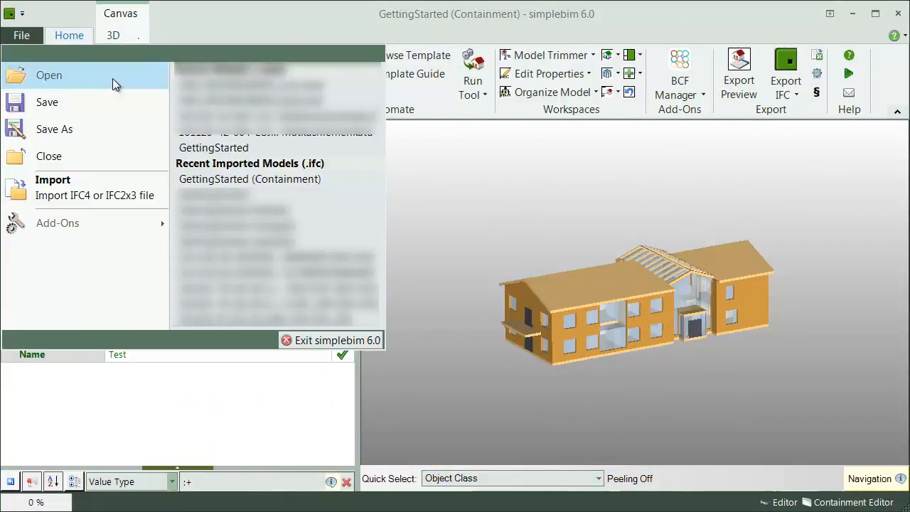
pyautogui.click(251, 179)
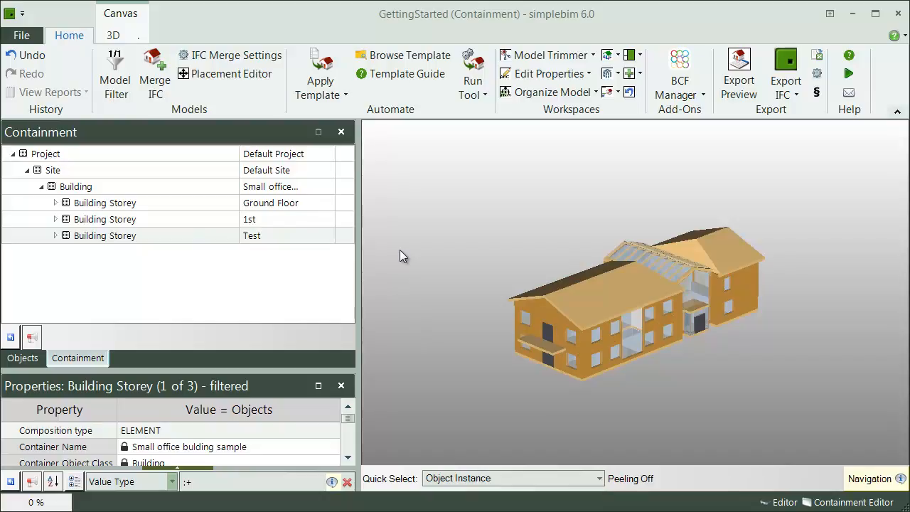
pyautogui.moveTo(540, 177)
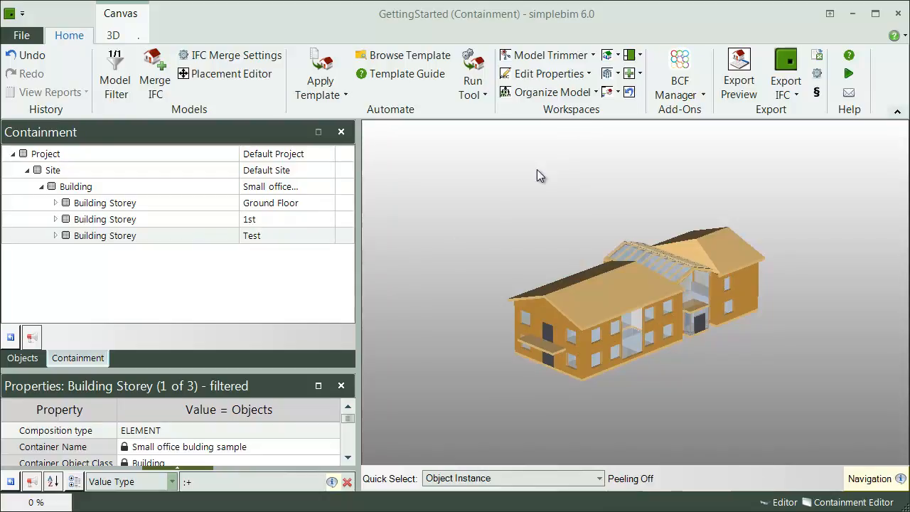
# - Show the Organize Model tool list, including the group editor
pyautogui.click(555, 91)
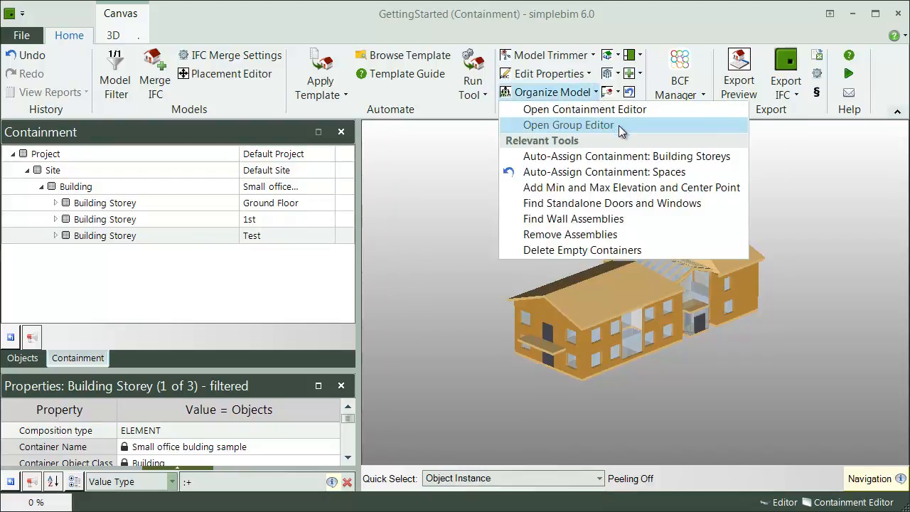
pyautogui.moveTo(633, 134)
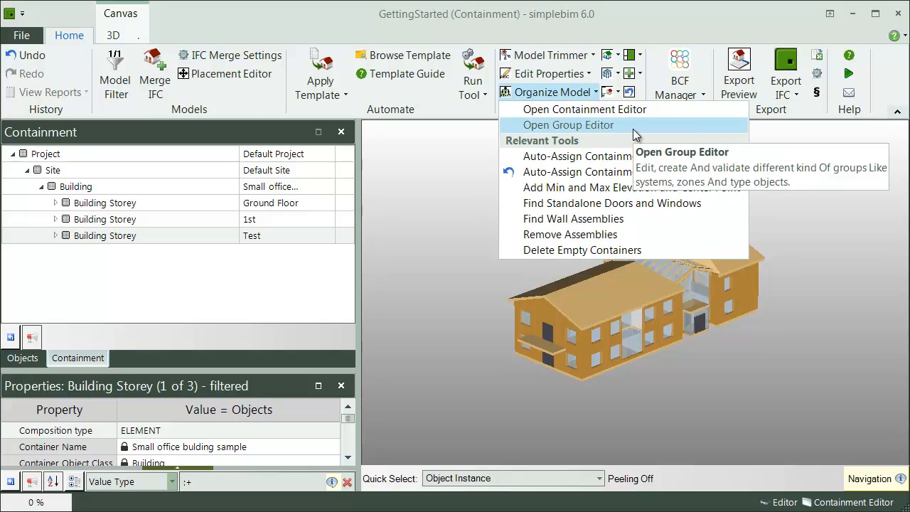